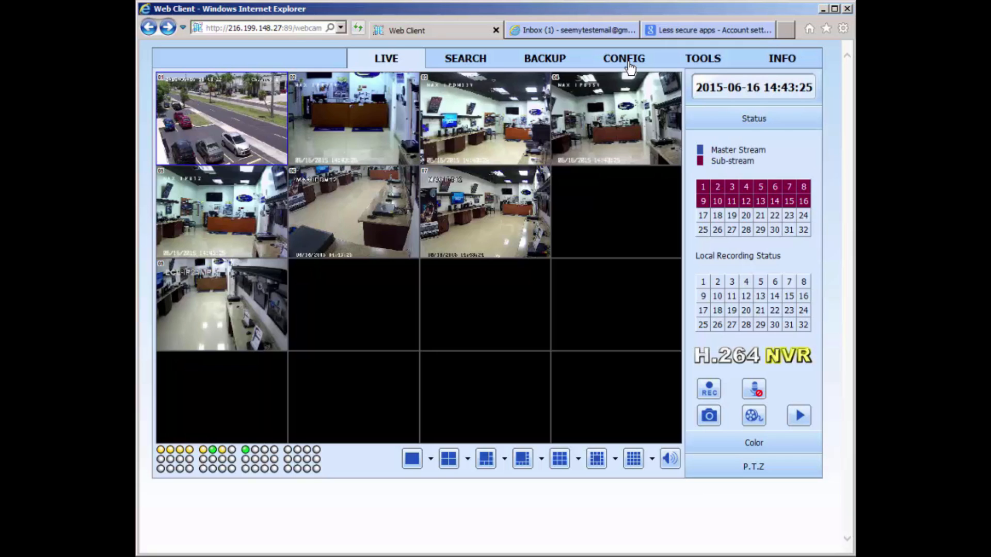
Step: Go to the recorder's CONFIG area and its Network settings
{"action": "left_click", "coordinate": [623, 57]}
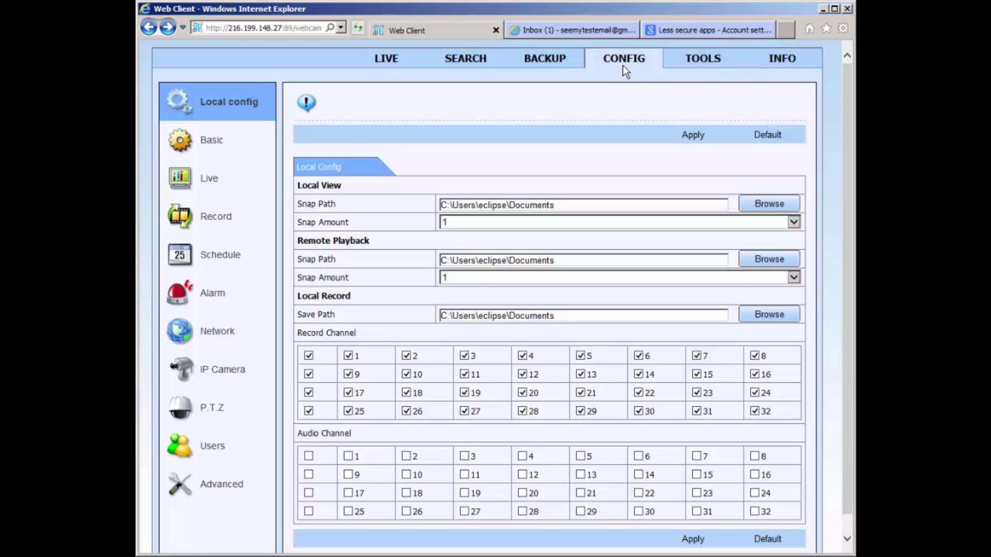
{"action": "mouse_move", "coordinate": [261, 305]}
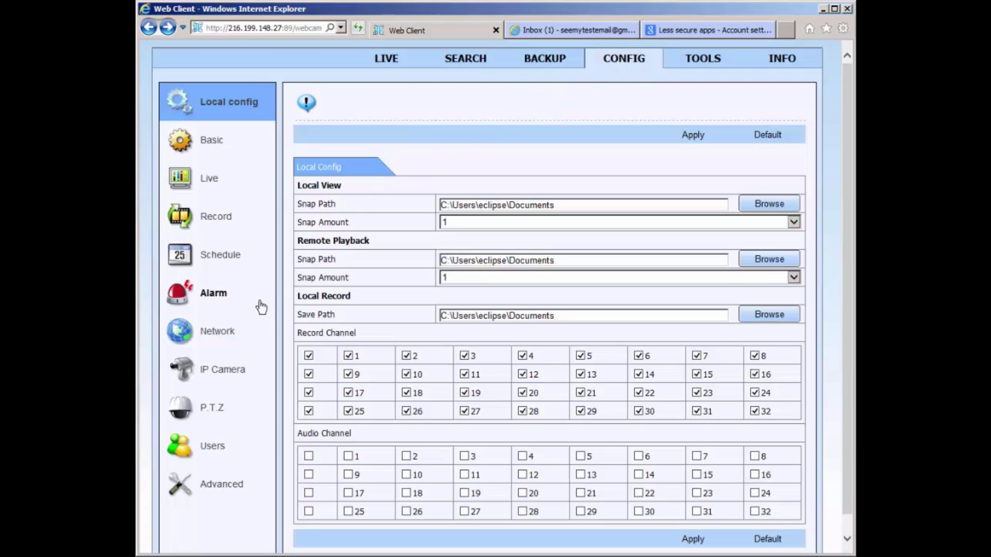
{"action": "mouse_move", "coordinate": [224, 331]}
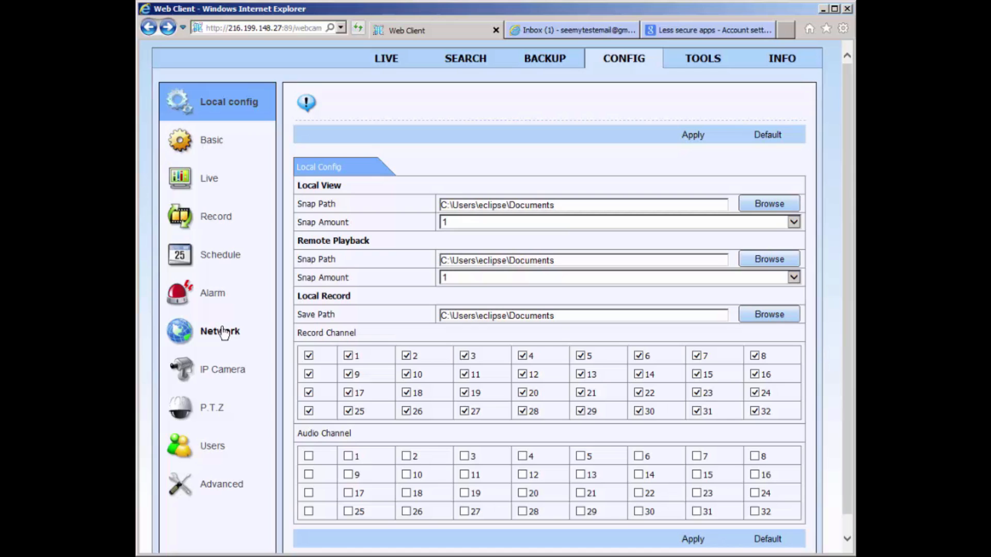
{"action": "left_click", "coordinate": [219, 331]}
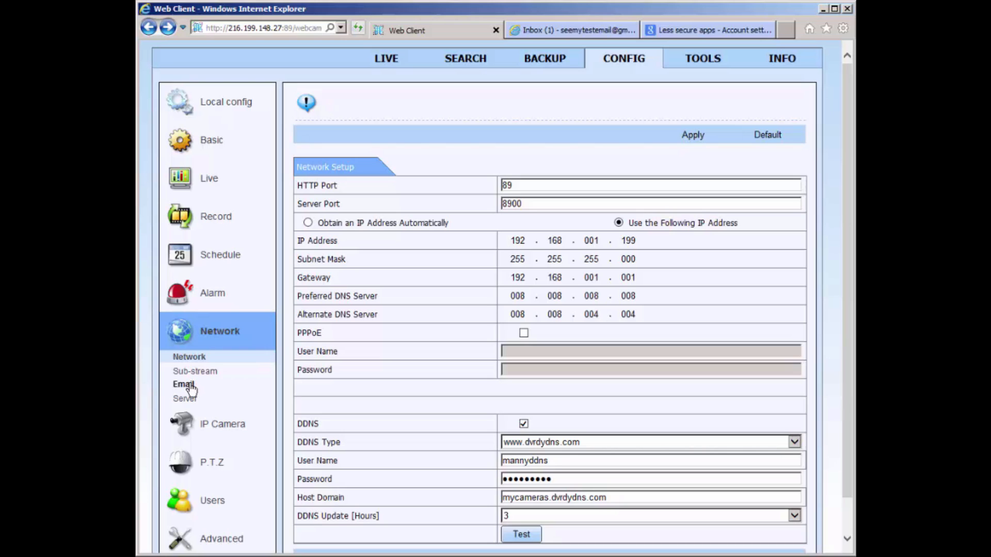
Step: Review the Email settings: smtp.gmail.com, port 465, SSL Check on, sender/password, Attaching Image on
{"action": "left_click", "coordinate": [183, 384]}
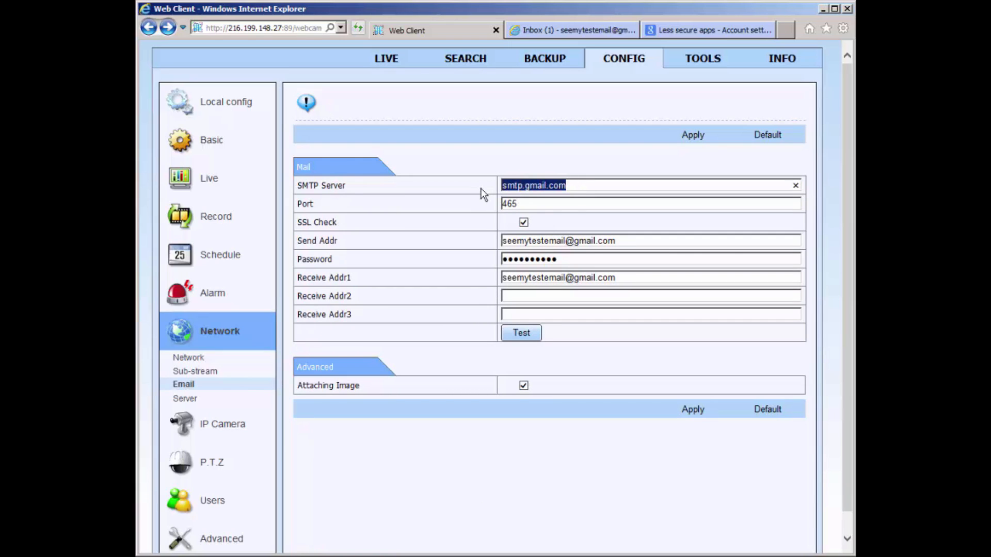
{"action": "mouse_move", "coordinate": [479, 200]}
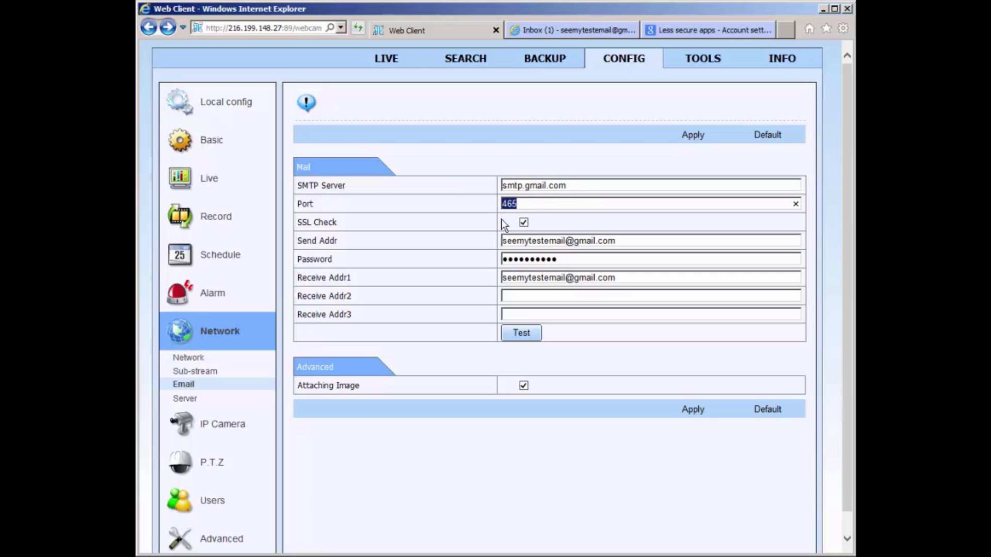
{"action": "left_click", "coordinate": [523, 222]}
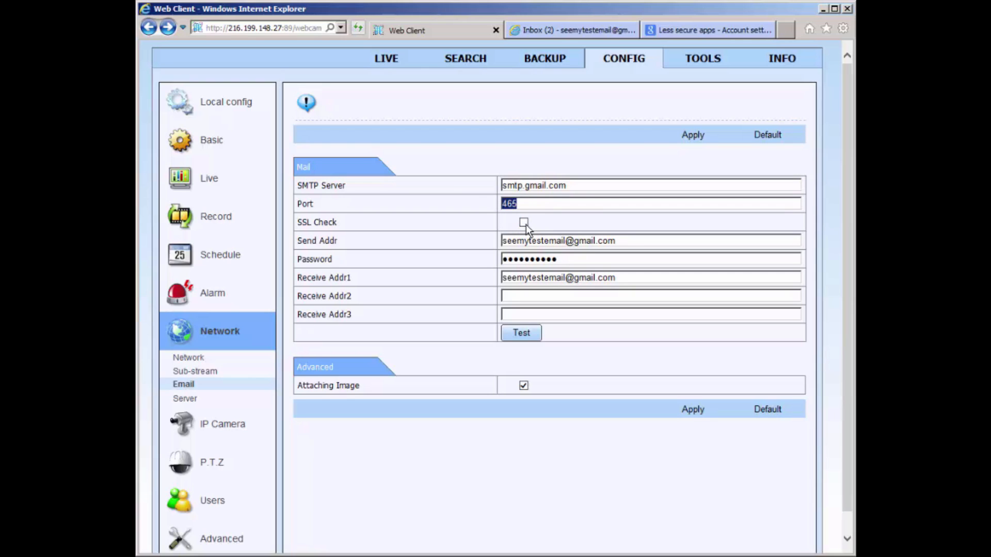
{"action": "left_click", "coordinate": [523, 222]}
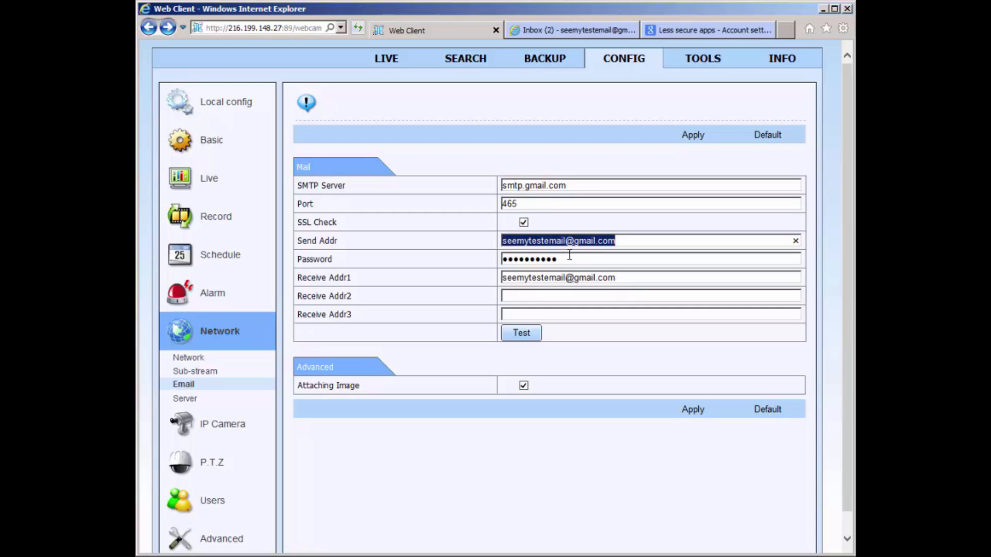
{"action": "left_click", "coordinate": [649, 259]}
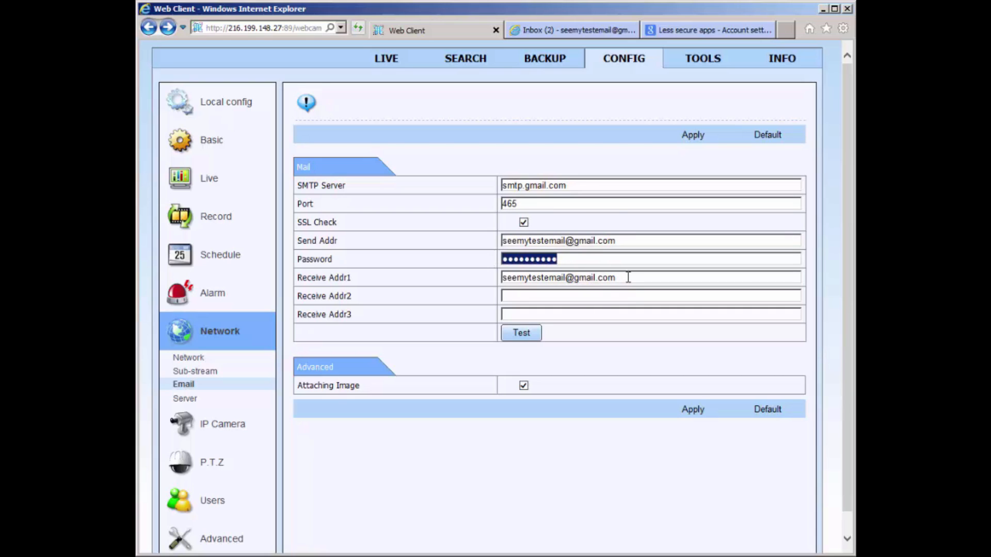
{"action": "double_click", "coordinate": [592, 277]}
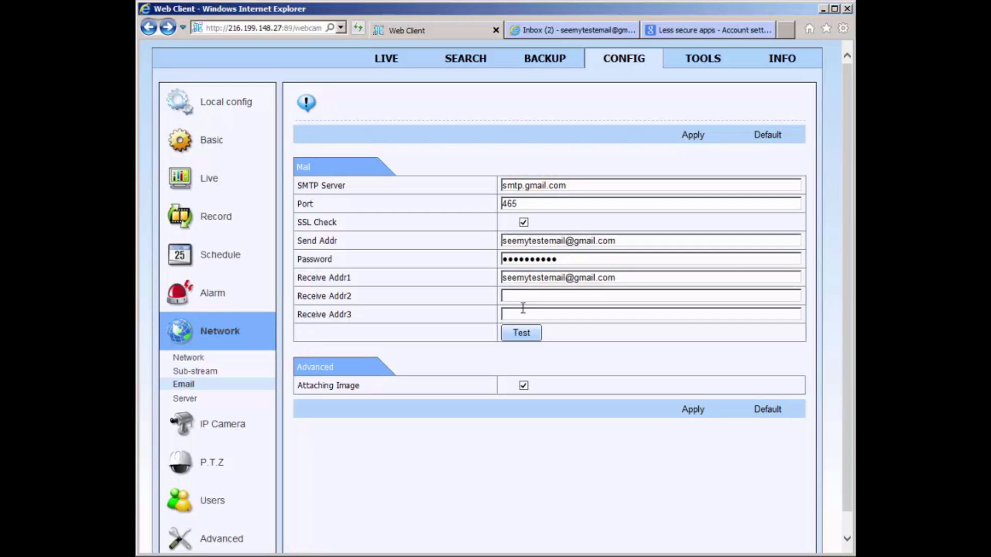
{"action": "left_click", "coordinate": [523, 385]}
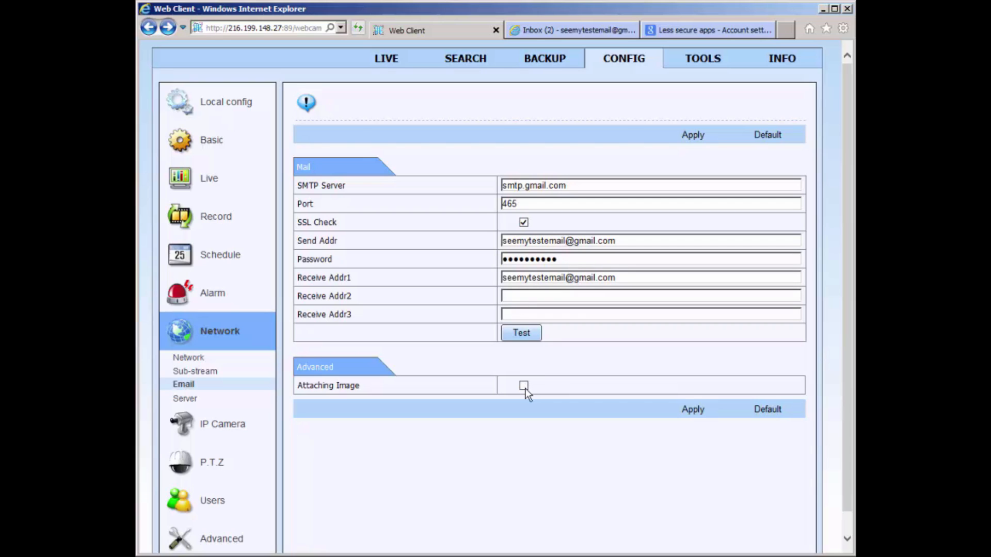
{"action": "left_click", "coordinate": [523, 384]}
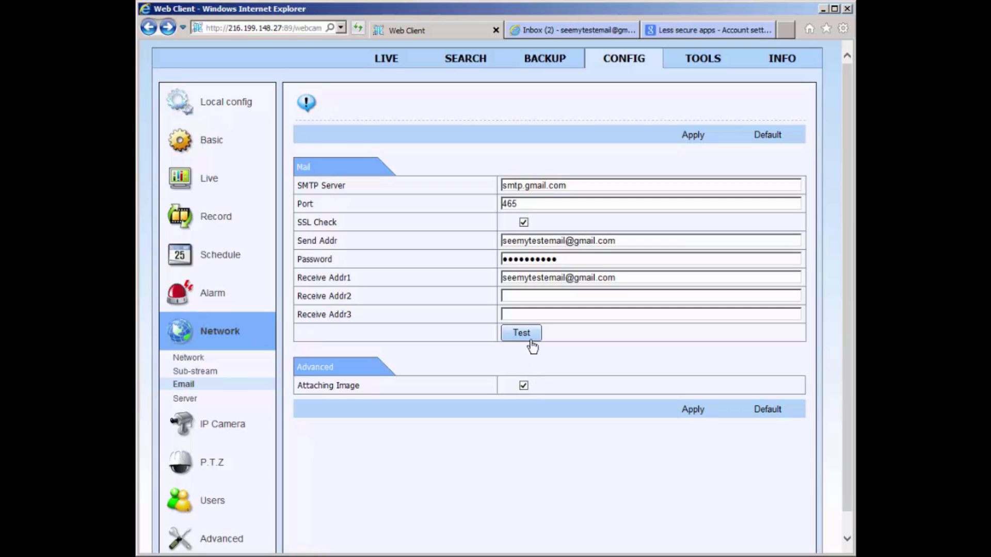
Step: Send a test email and acknowledge the 'Mail test successed!' message
{"action": "left_click", "coordinate": [520, 333]}
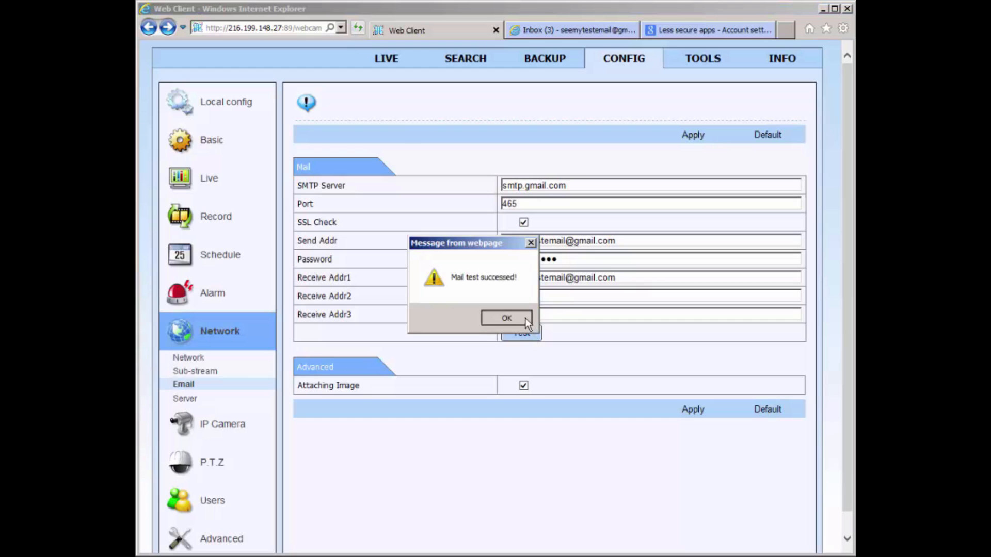
{"action": "left_click", "coordinate": [505, 317]}
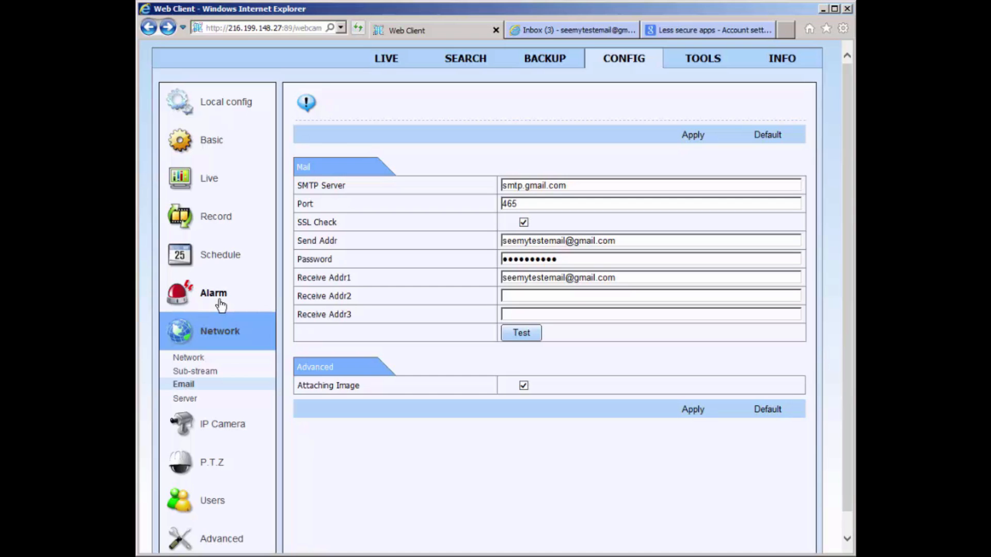
Step: Enable E-mail with Snap 2 in channel 2's motion trigger, then go to the Gmail inbox
{"action": "left_click", "coordinate": [212, 292]}
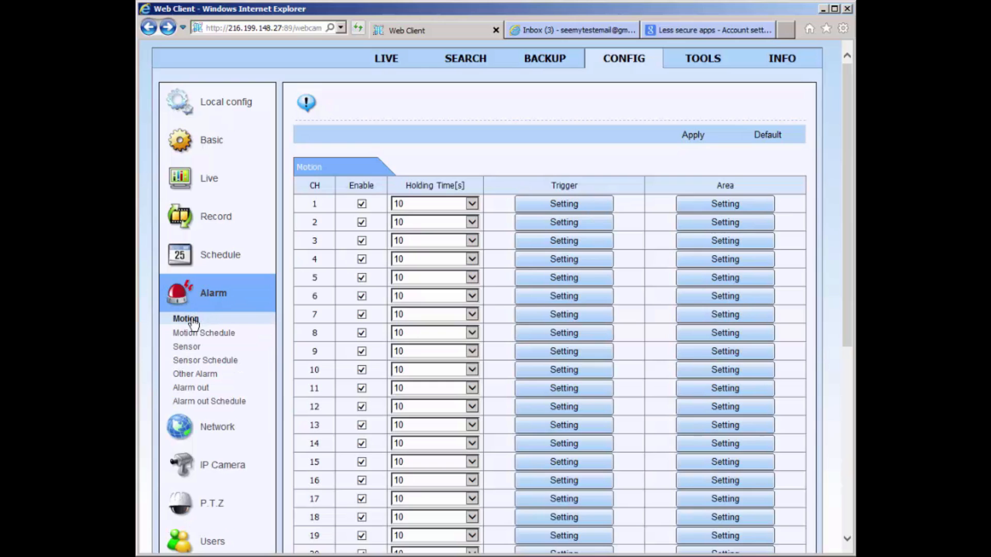
{"action": "mouse_move", "coordinate": [523, 241]}
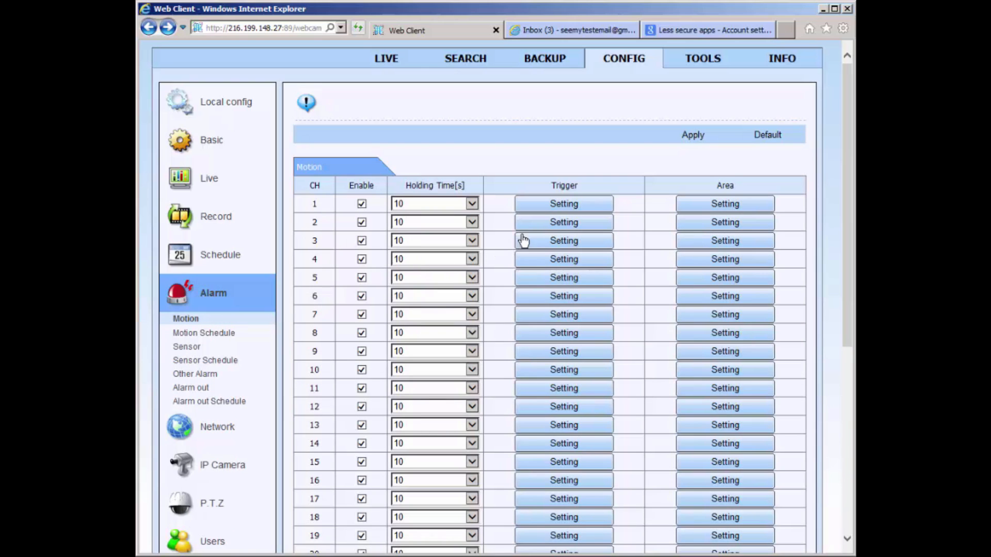
{"action": "mouse_move", "coordinate": [539, 229]}
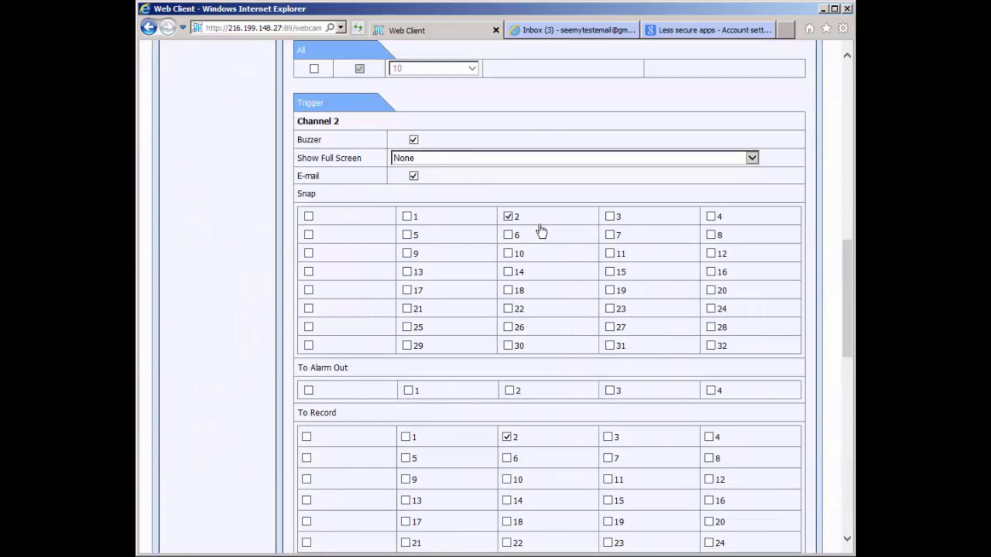
{"action": "left_click", "coordinate": [413, 175]}
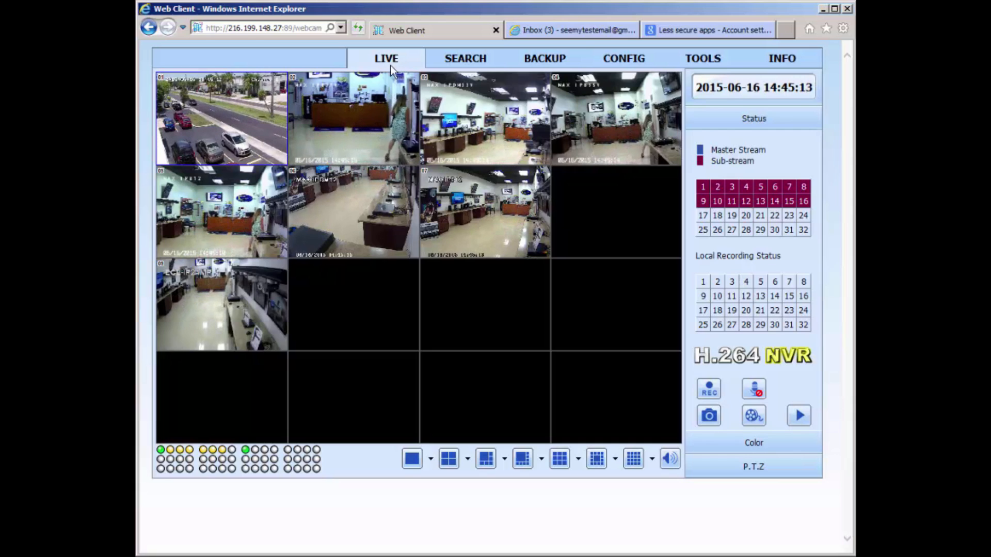
{"action": "left_click", "coordinate": [569, 30]}
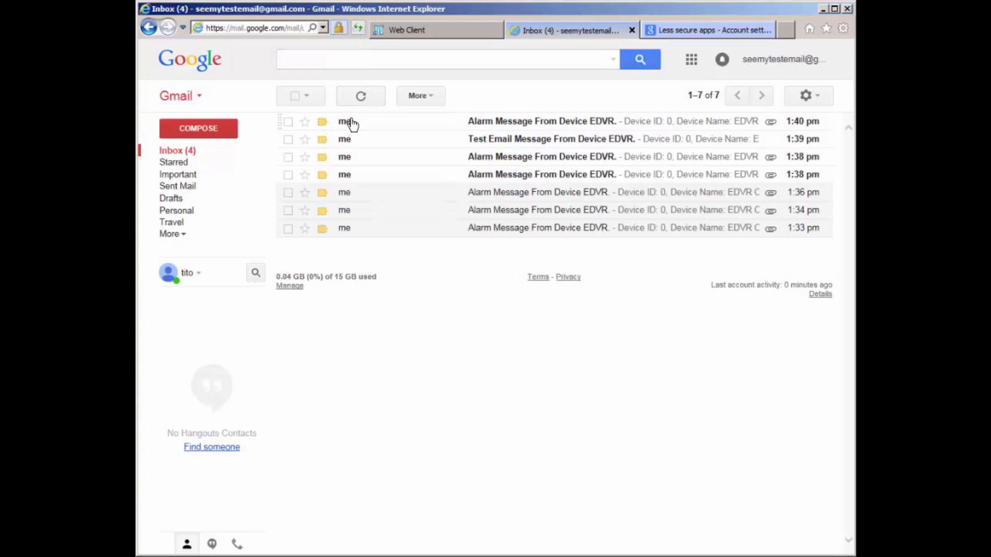
Step: View the newest 'Alarm Message From Device EDVR' email and step through its three snapshots
{"action": "left_click", "coordinate": [539, 121]}
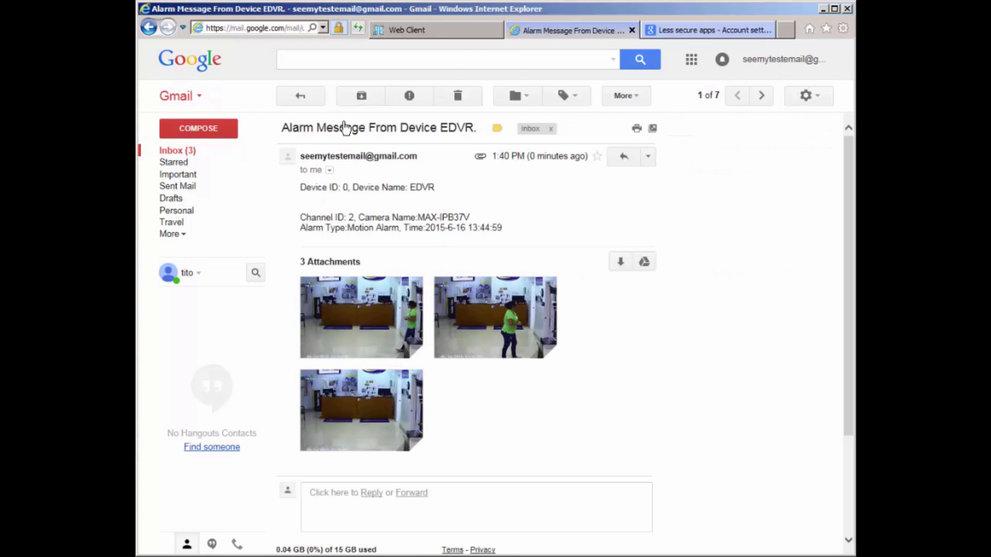
{"action": "mouse_move", "coordinate": [378, 318]}
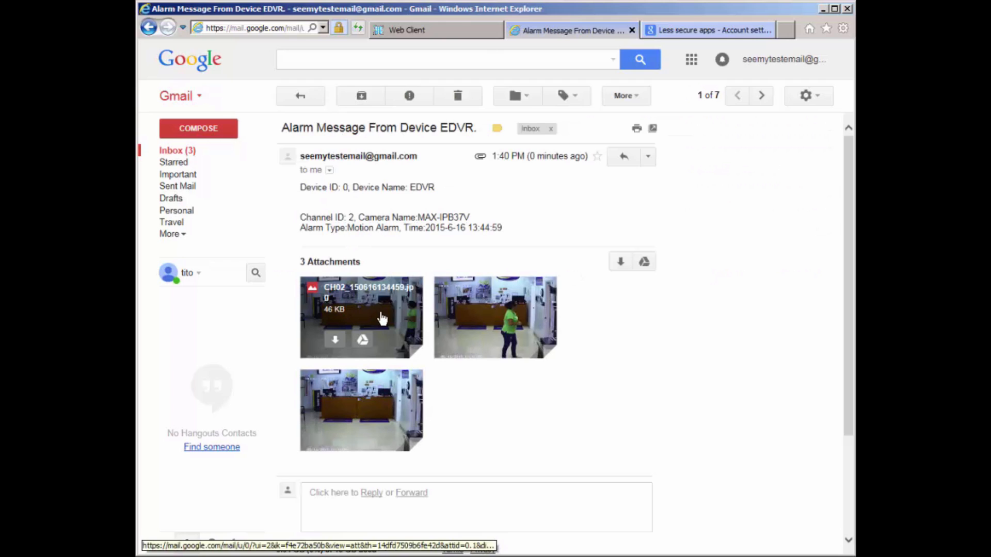
{"action": "mouse_move", "coordinate": [531, 440]}
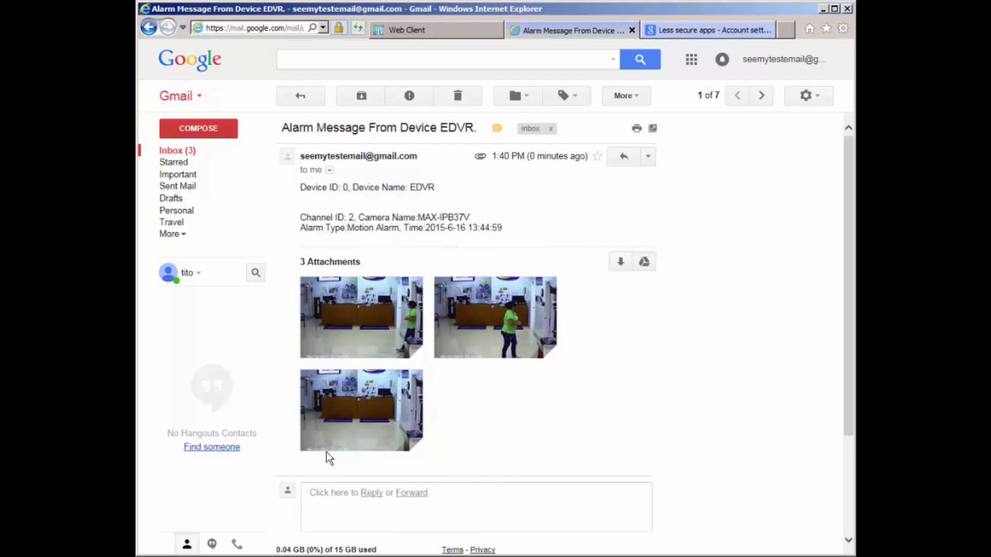
{"action": "mouse_move", "coordinate": [380, 325]}
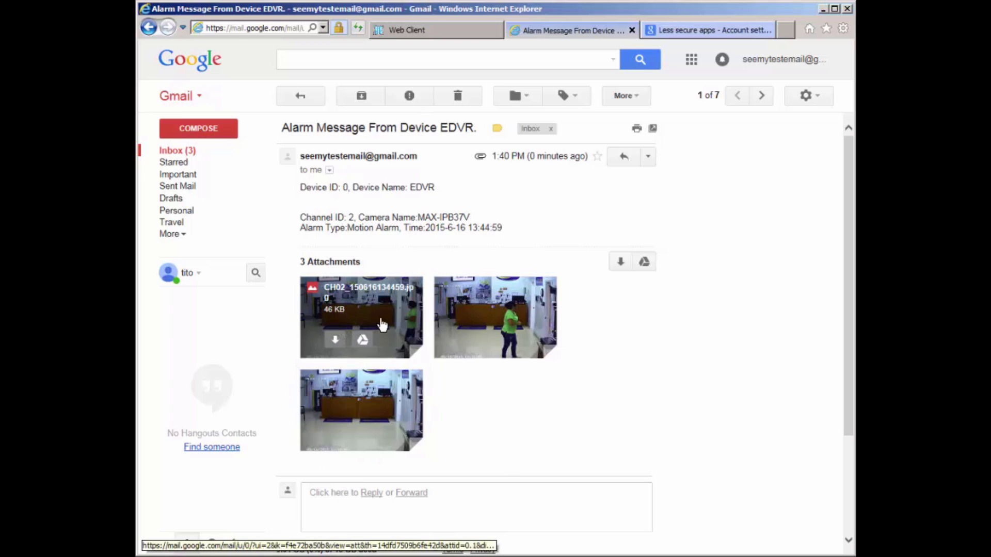
{"action": "left_click", "coordinate": [361, 317]}
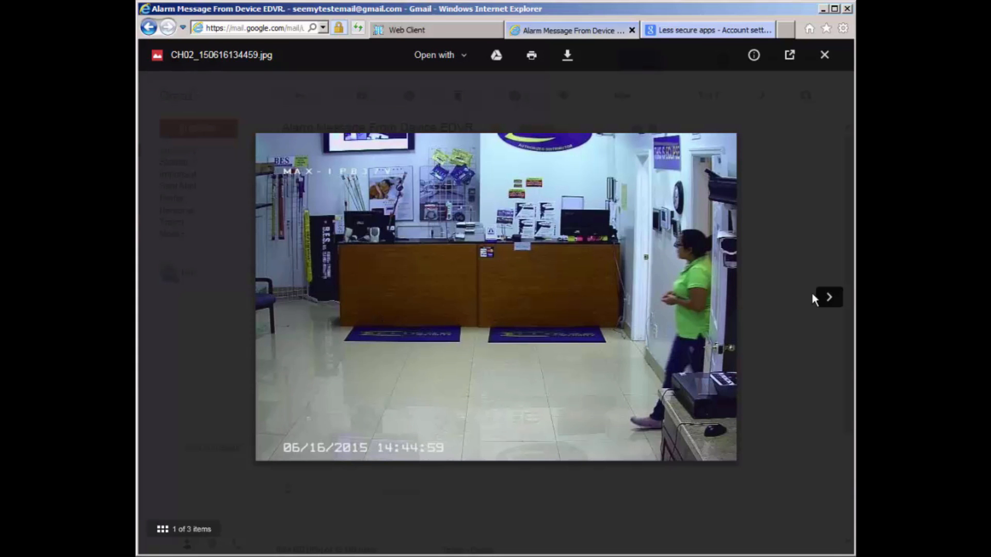
{"action": "left_click", "coordinate": [828, 297]}
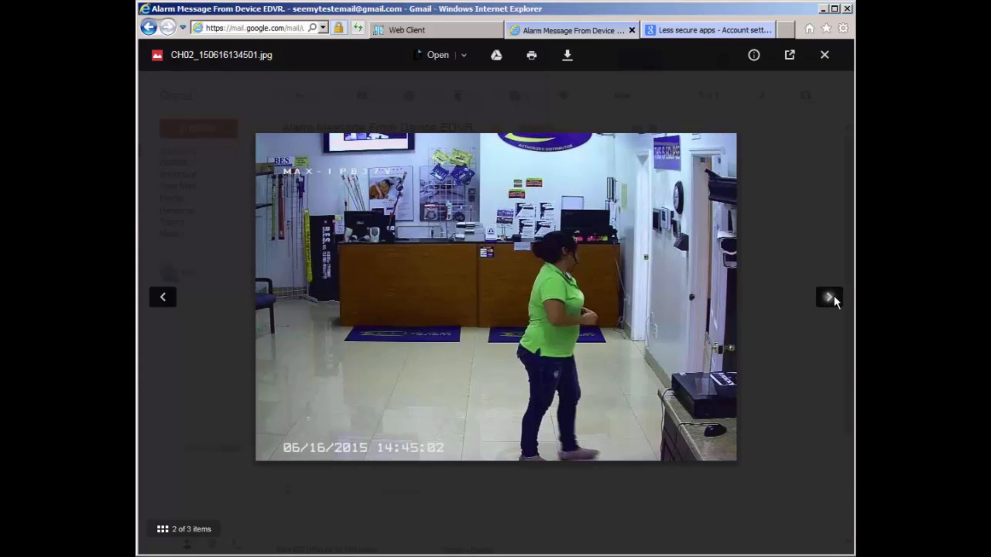
{"action": "left_click", "coordinate": [830, 298]}
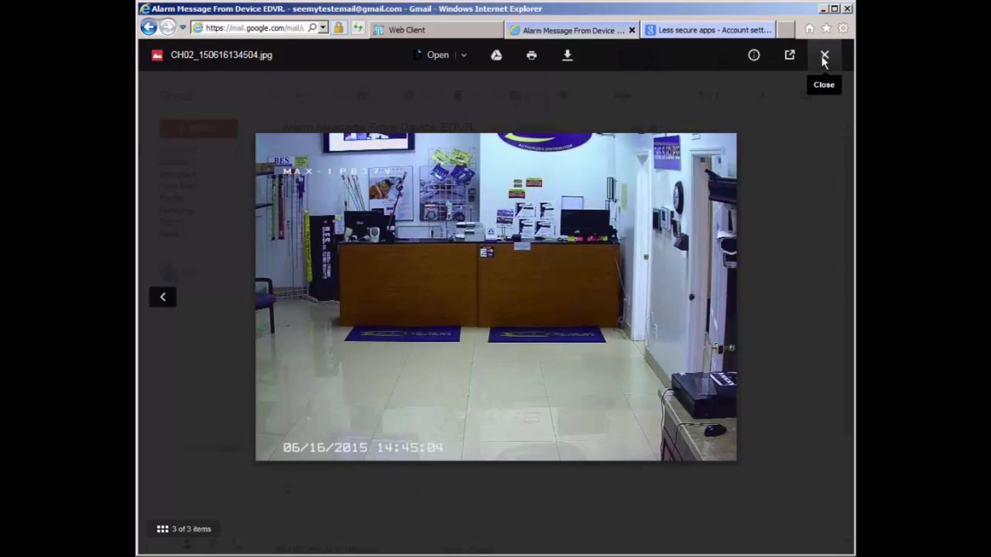
{"action": "left_click", "coordinate": [823, 54]}
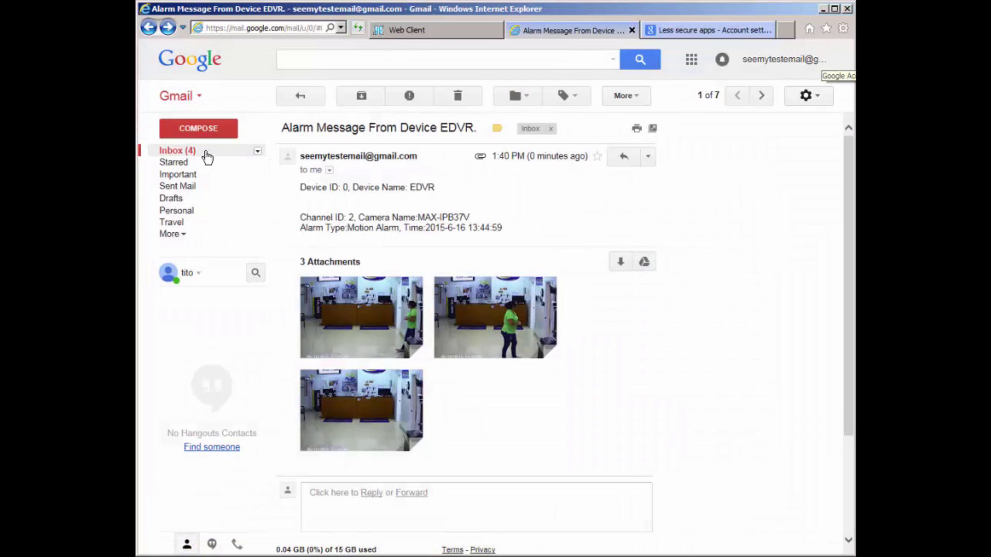
{"action": "mouse_move", "coordinate": [434, 80]}
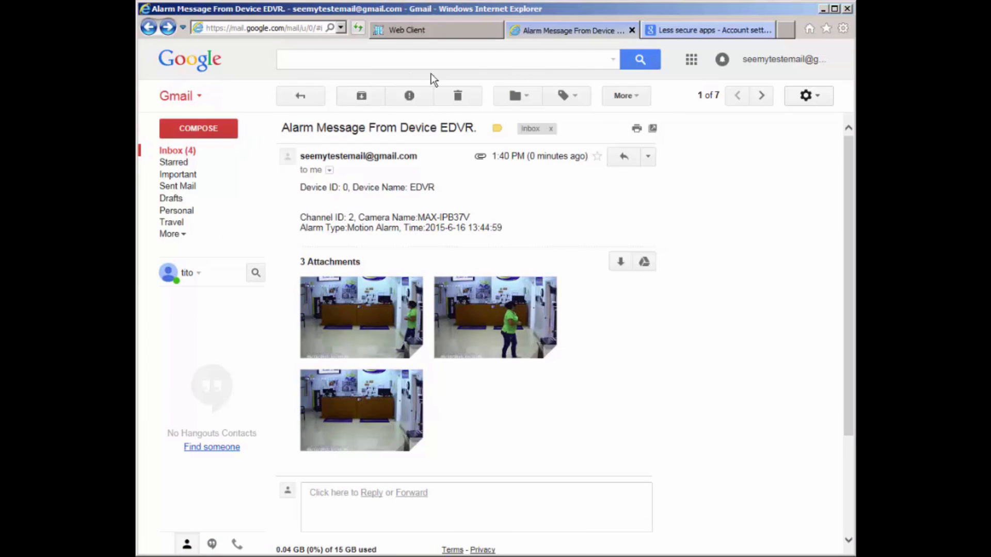
{"action": "mouse_move", "coordinate": [770, 30]}
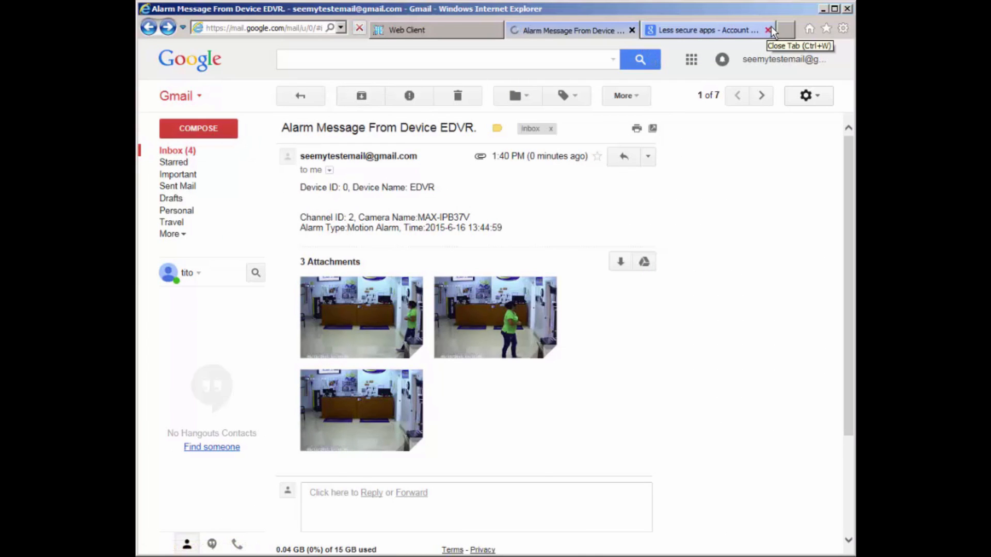